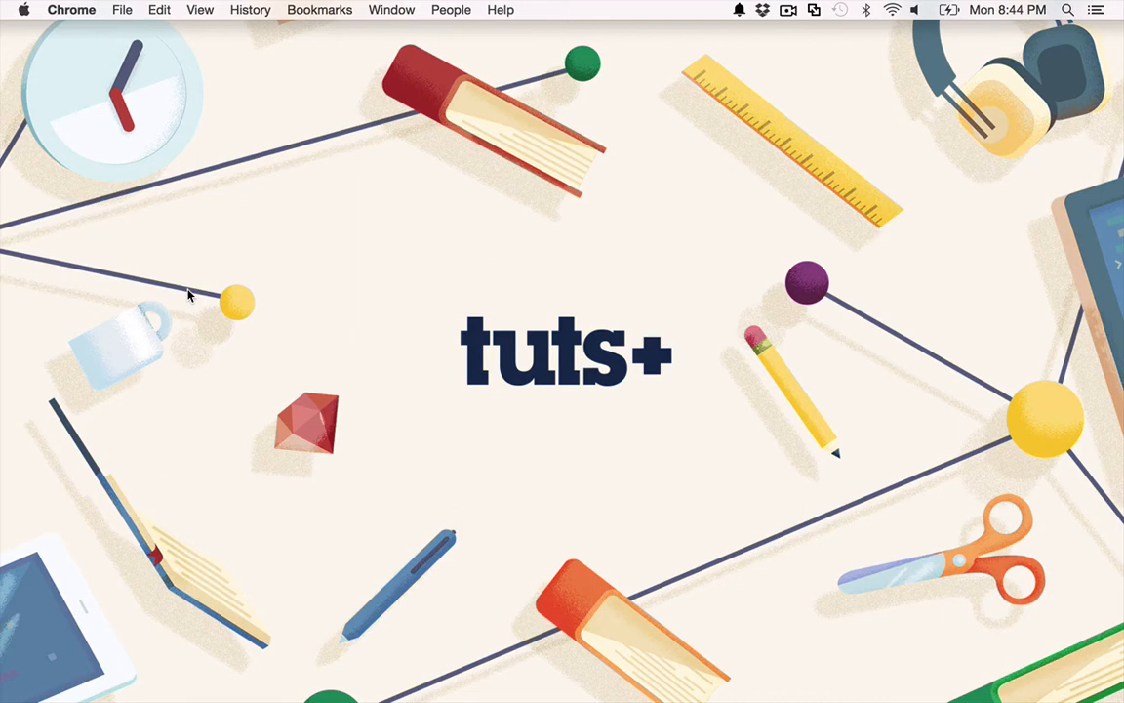
{"action": "mouse_move", "coordinate": [288, 471]}
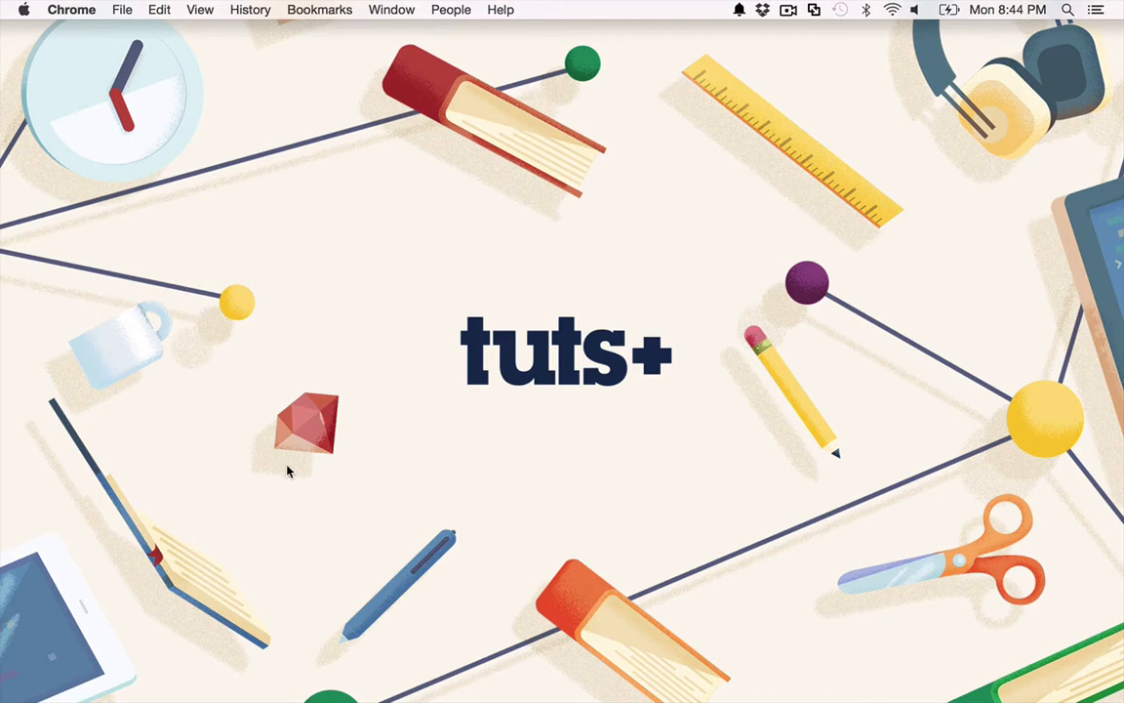
{"action": "mouse_move", "coordinate": [436, 678]}
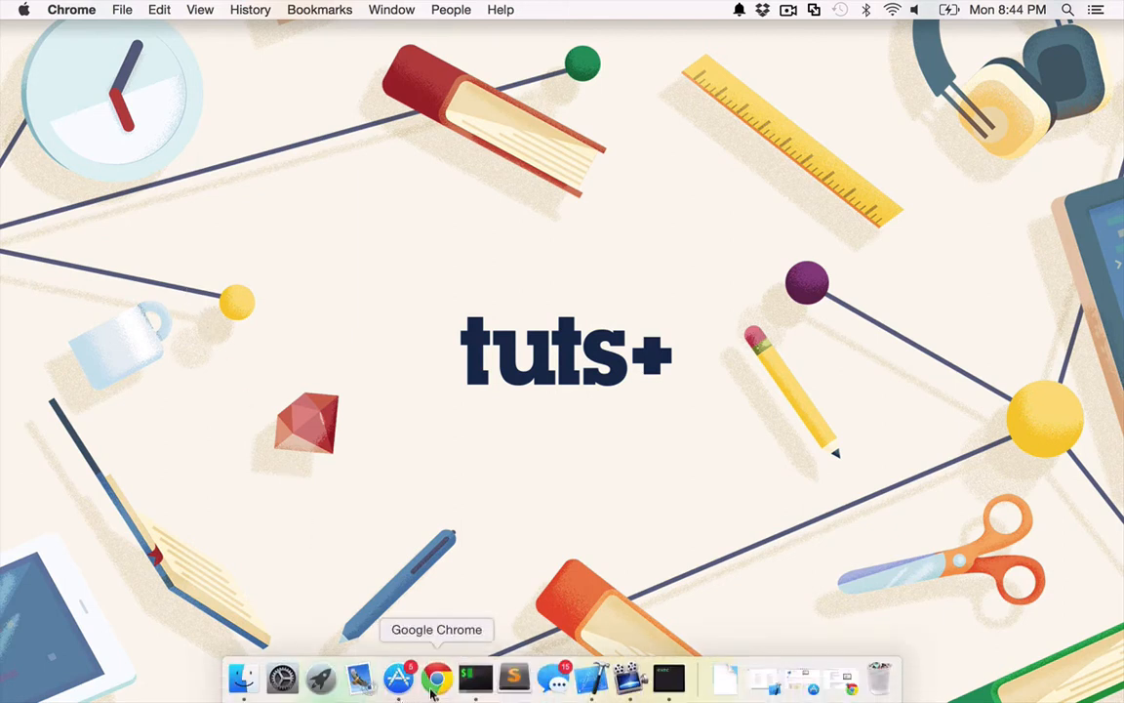
Bring Google Chrome forward to Apple's Download Xcode page offering Xcode 6.1.1 and 6.2 beta 4.
{"action": "left_click", "coordinate": [436, 678]}
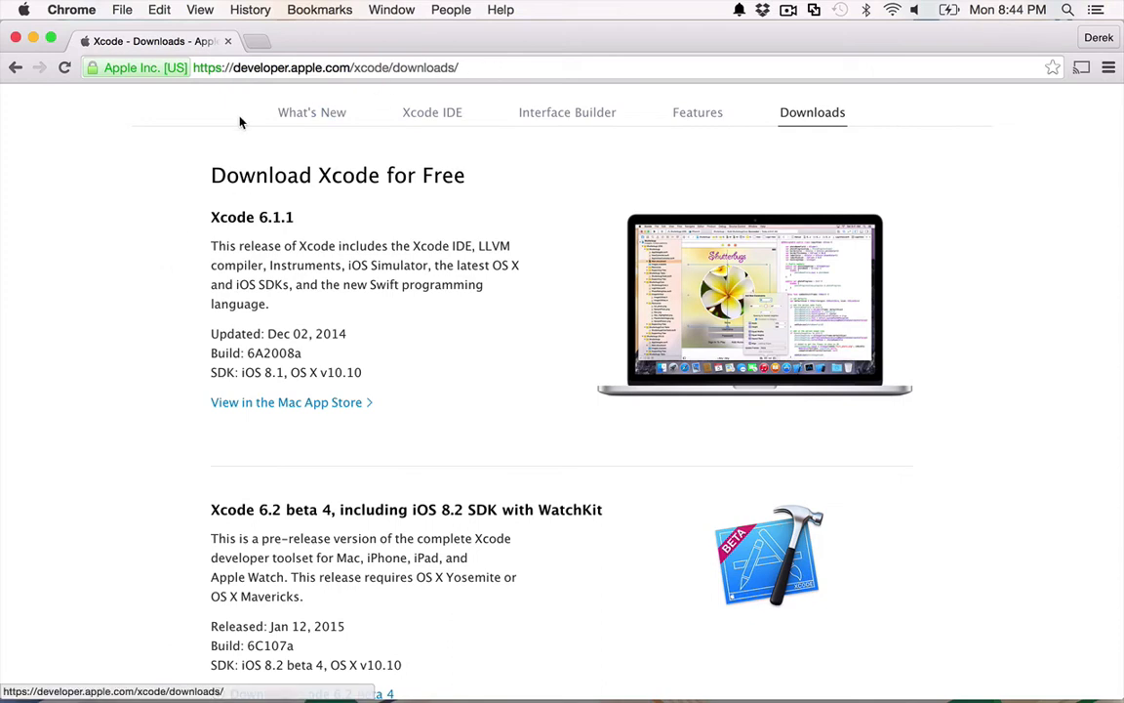
{"action": "mouse_move", "coordinate": [447, 240]}
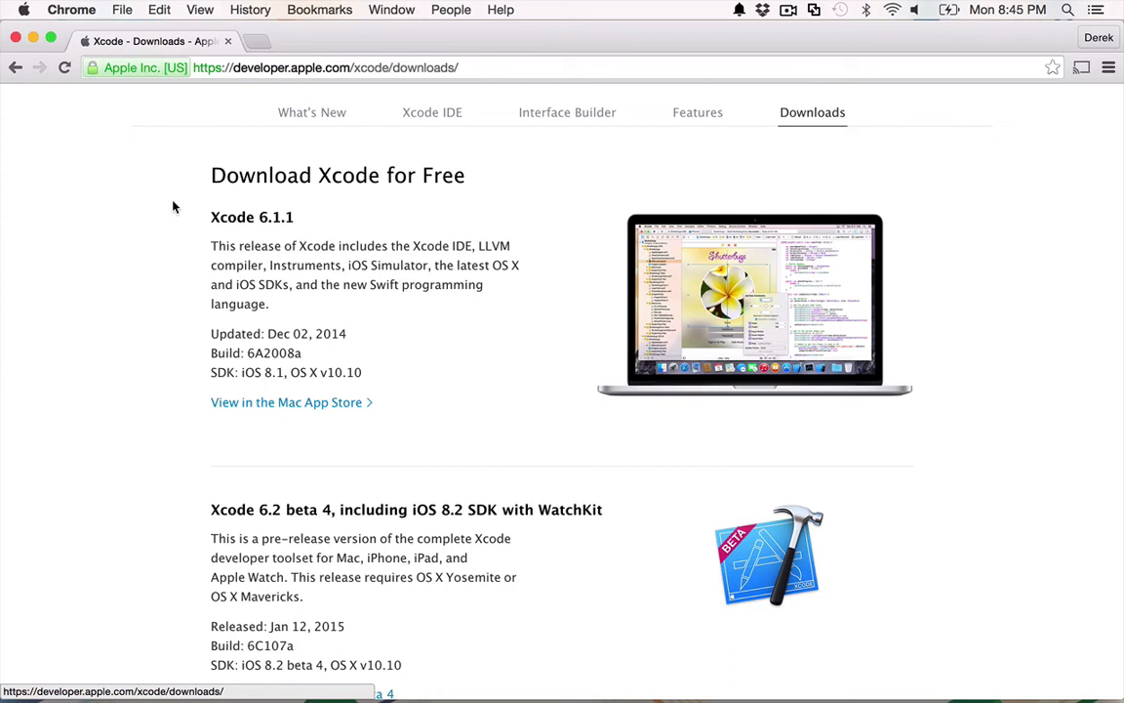
{"action": "mouse_move", "coordinate": [417, 676]}
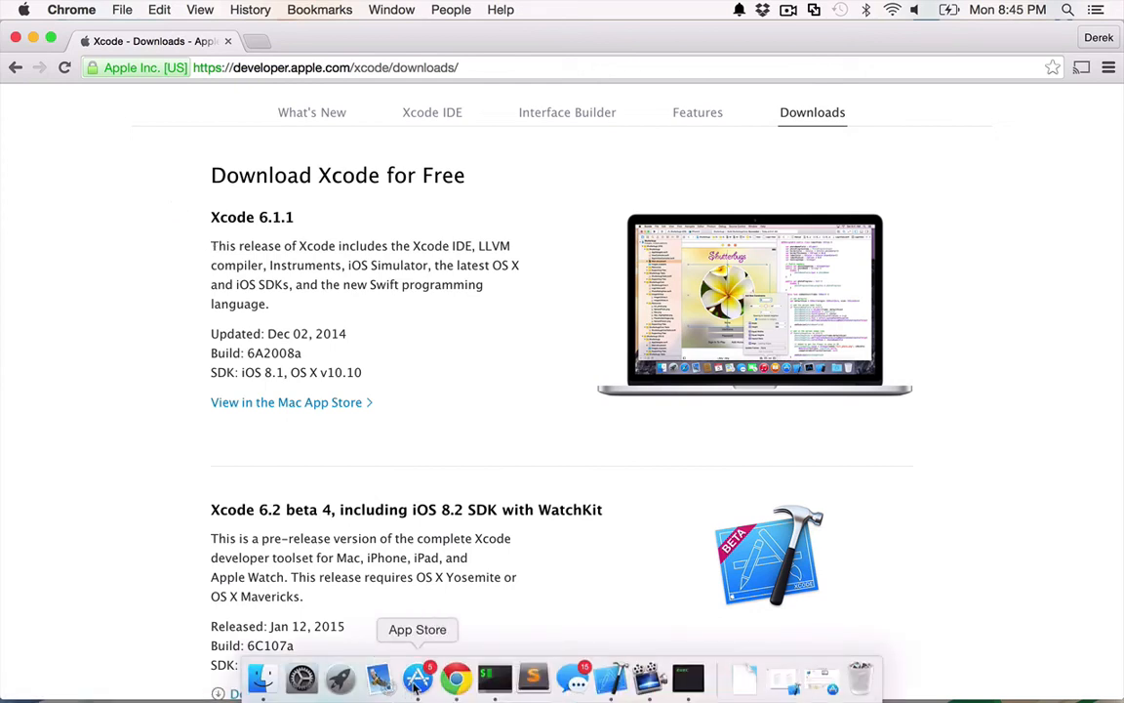
Switch to the App Store showing the installed Xcode 6.1.1 listing with its Open button.
{"action": "left_click", "coordinate": [416, 676]}
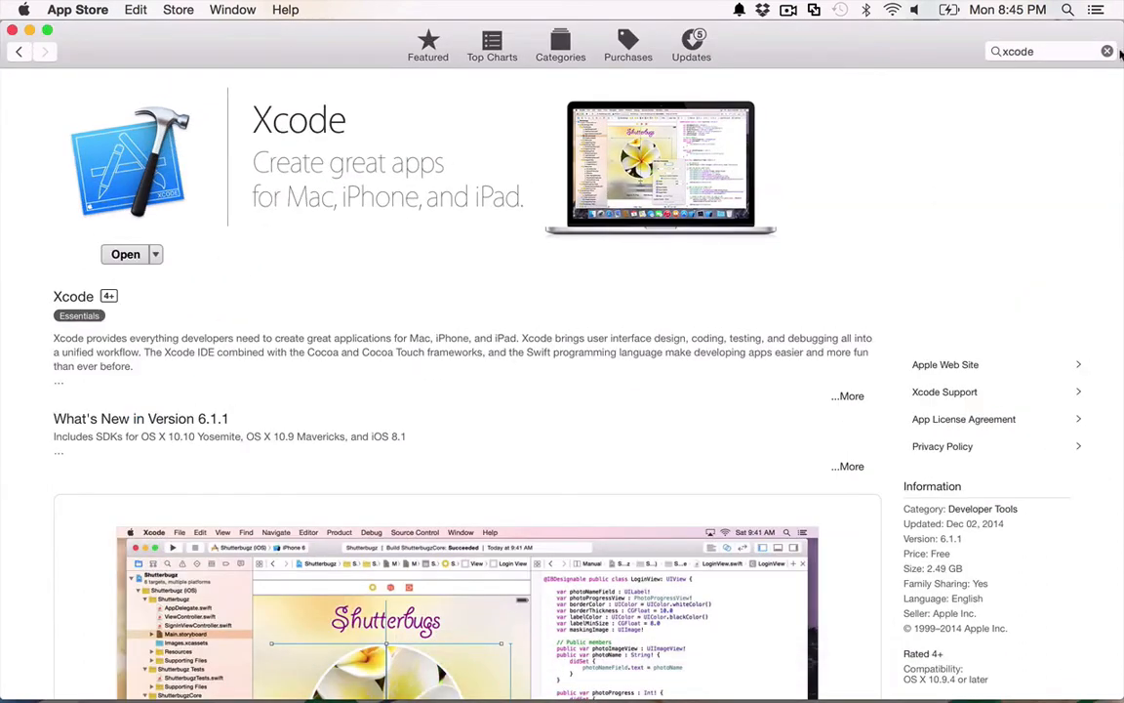
{"action": "mouse_move", "coordinate": [518, 358]}
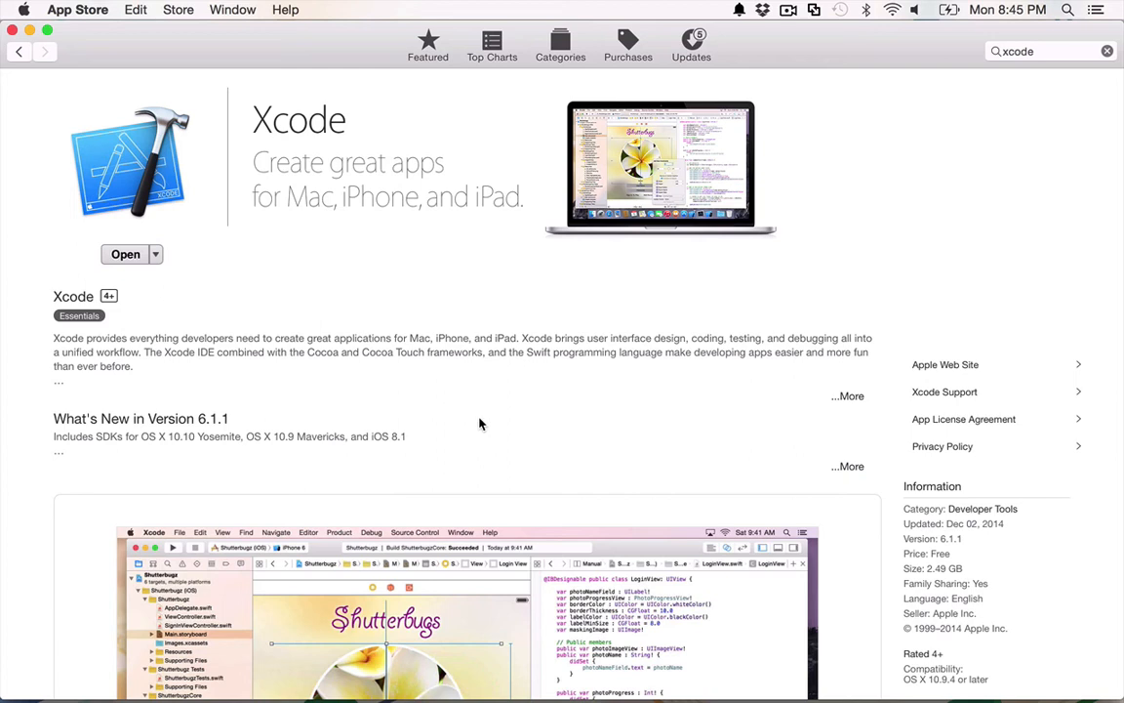
{"action": "mouse_move", "coordinate": [376, 424]}
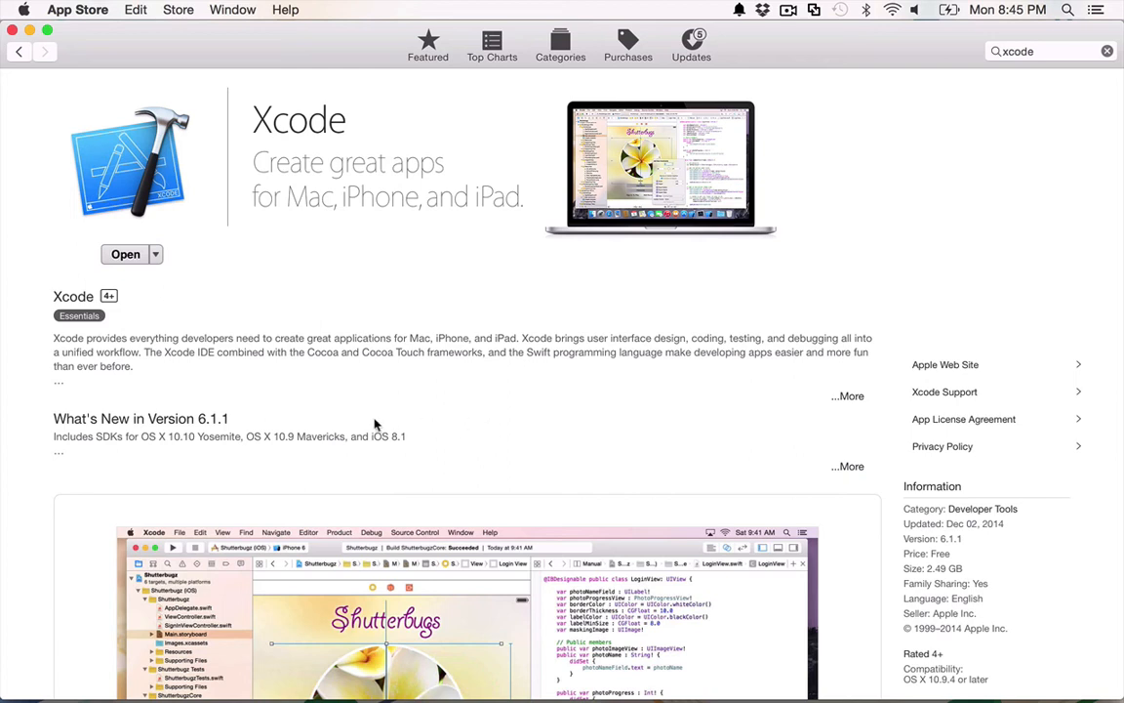
{"action": "mouse_move", "coordinate": [309, 458]}
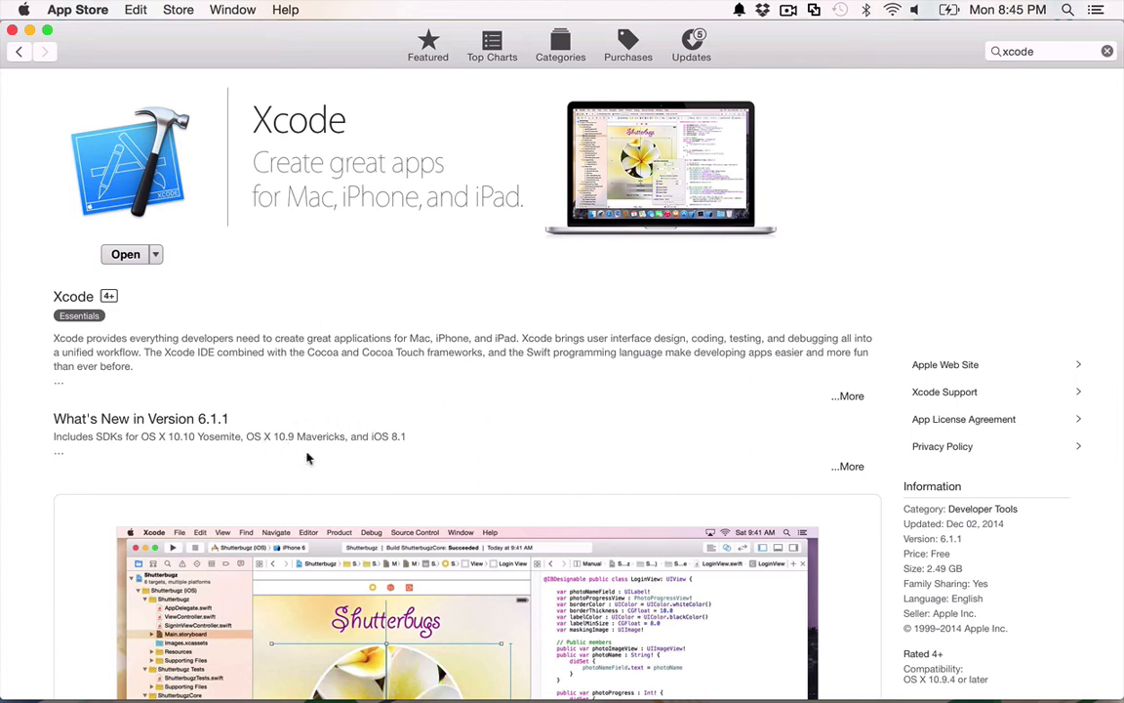
{"action": "mouse_move", "coordinate": [476, 396]}
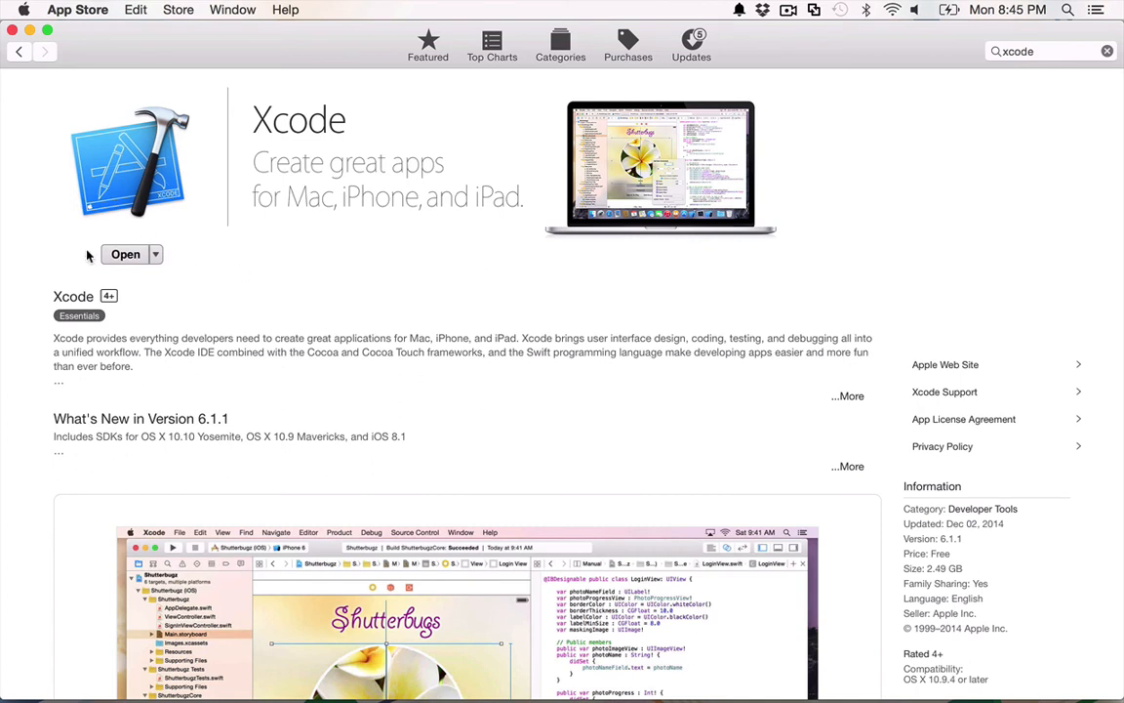
{"action": "mouse_move", "coordinate": [238, 315]}
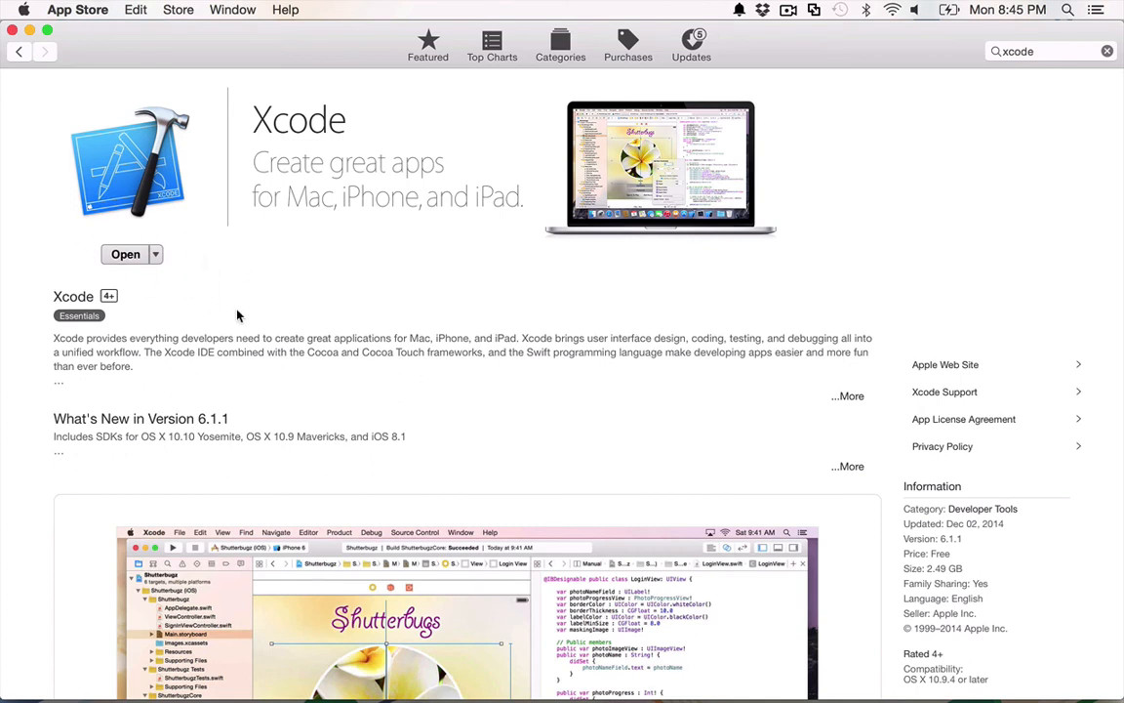